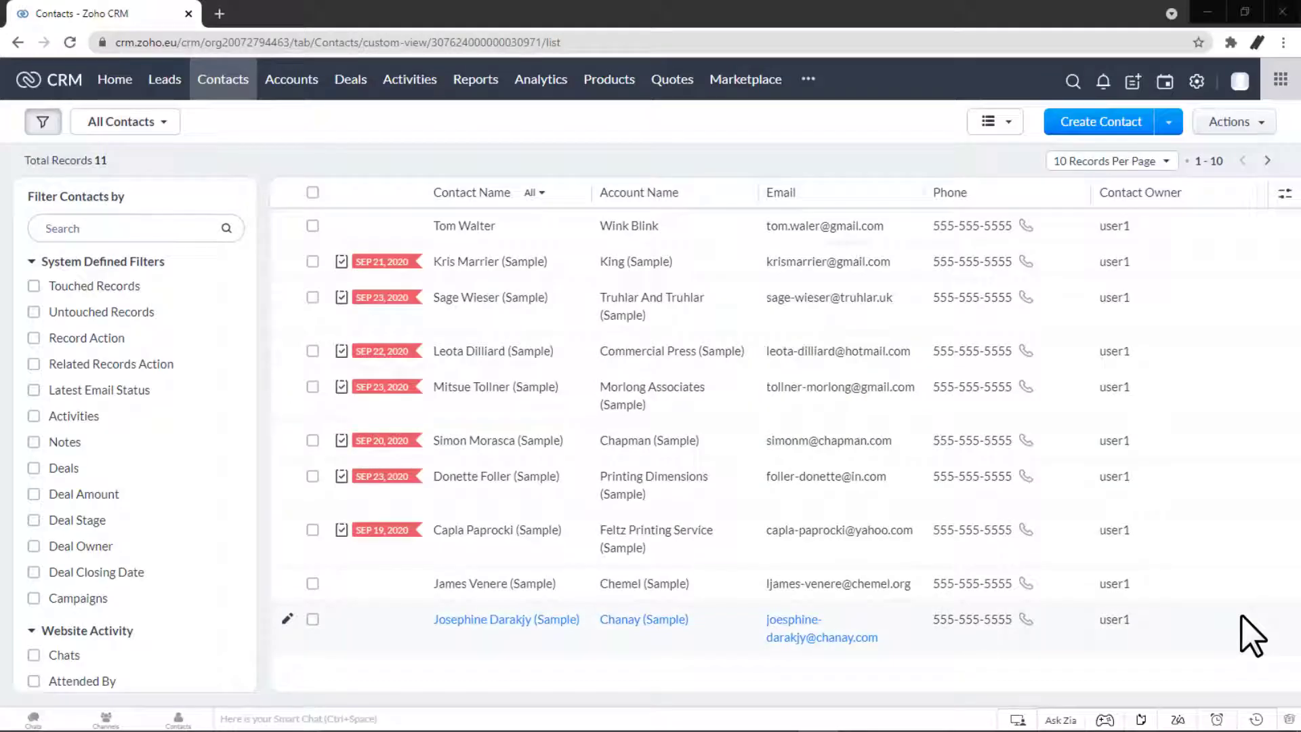
{"action": "mouse_move", "coordinate": [1145, 629]}
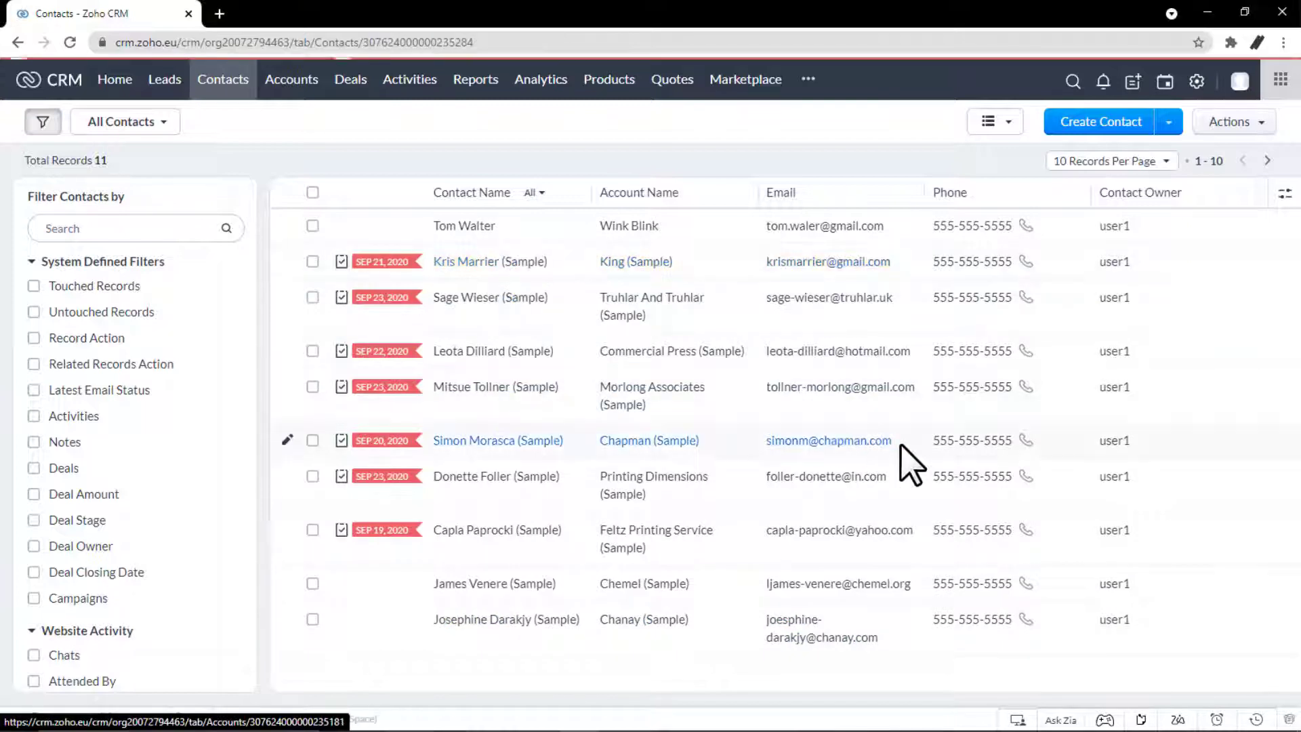
Open the Kris Marrier (Sample) contact record from the King (Sample) account row.
{"action": "left_click", "coordinate": [497, 439]}
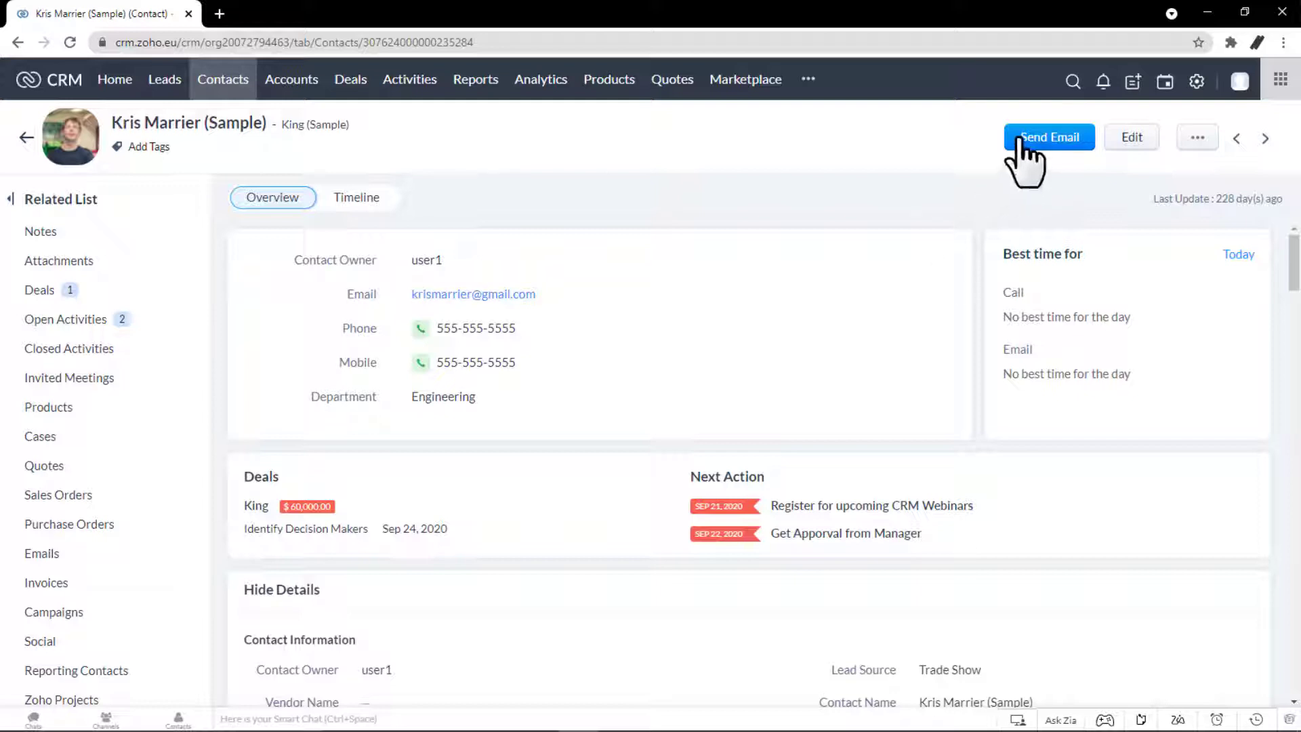
Compose an email to Kris Marrier with the body 'Hi Kris! How are you...'.
{"action": "left_click", "coordinate": [1047, 137]}
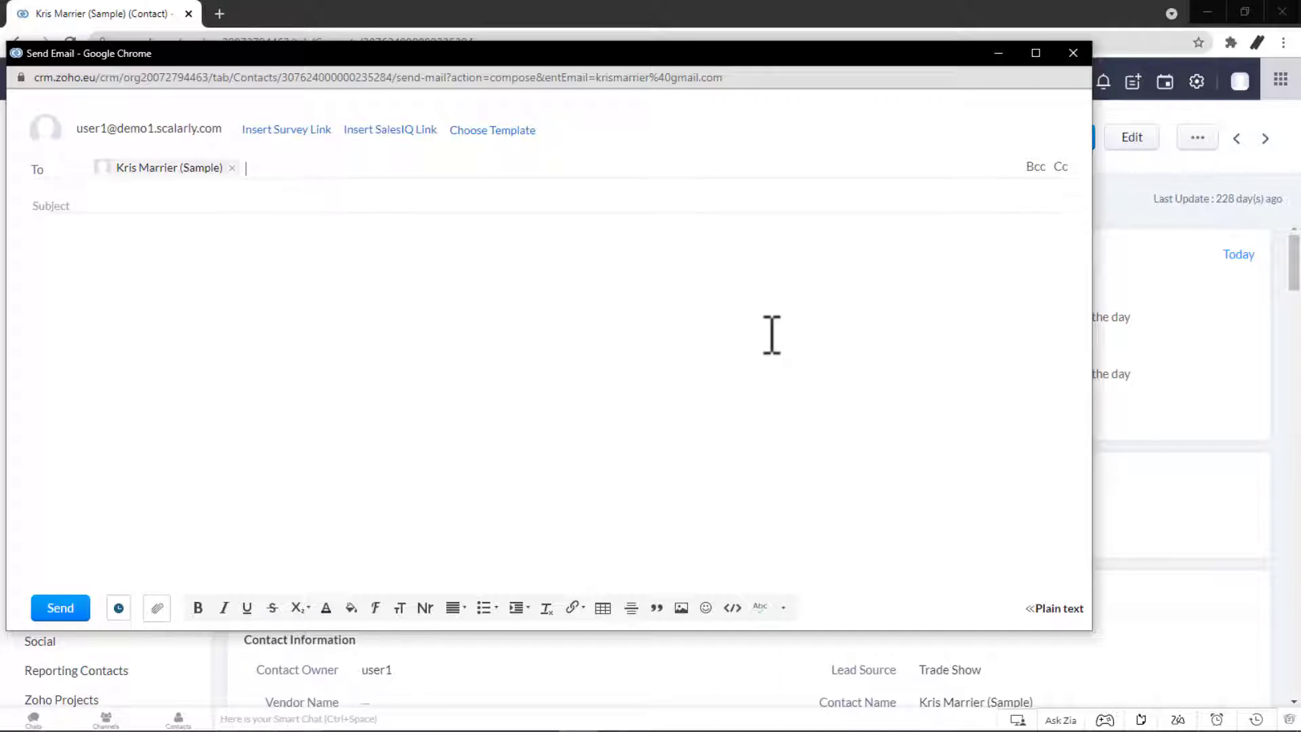
{"action": "type", "text": "Hi K"}
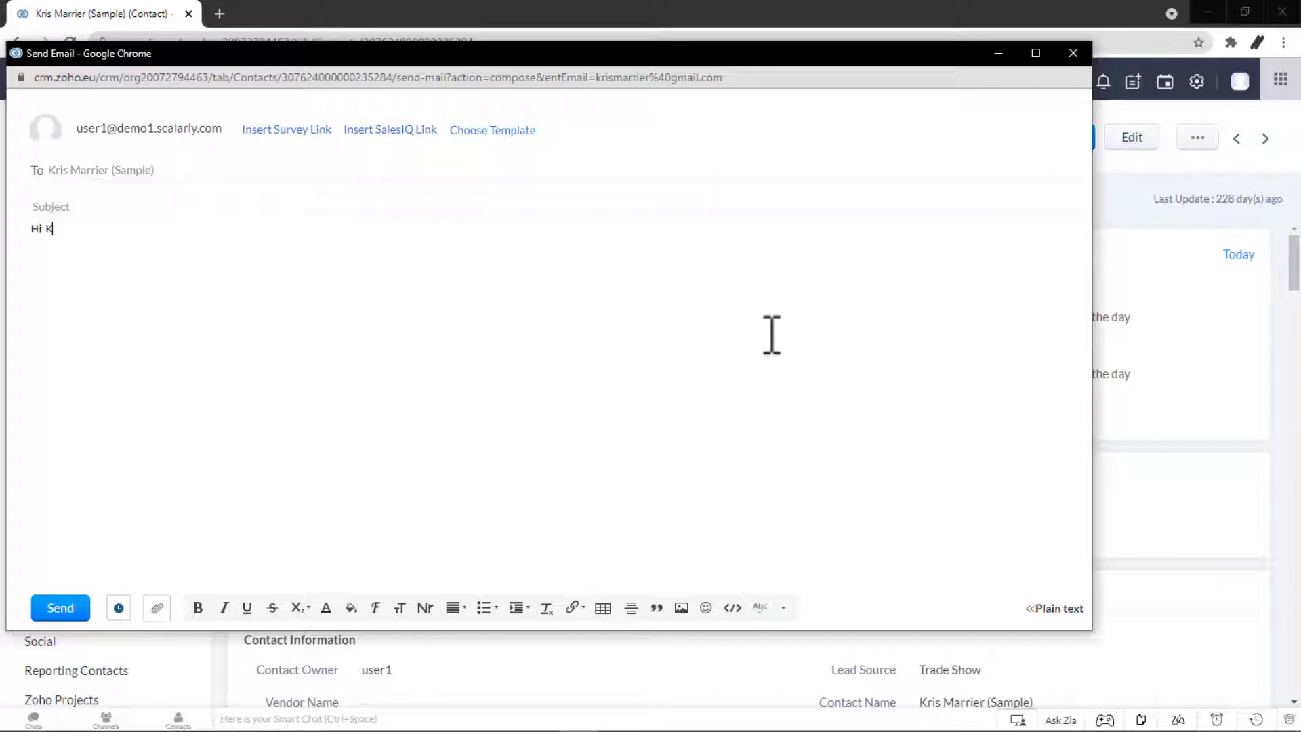
{"action": "type", "text": "ris!"}
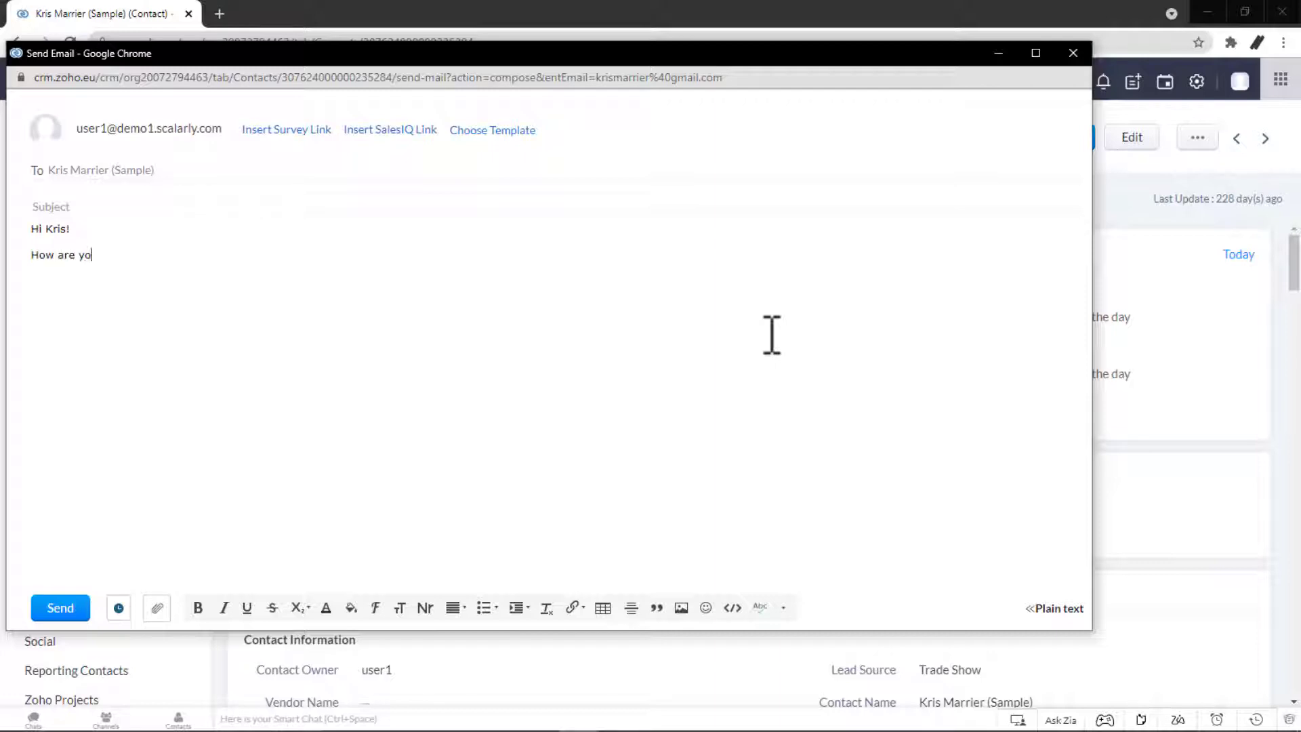
{"action": "type", "text": "u..."}
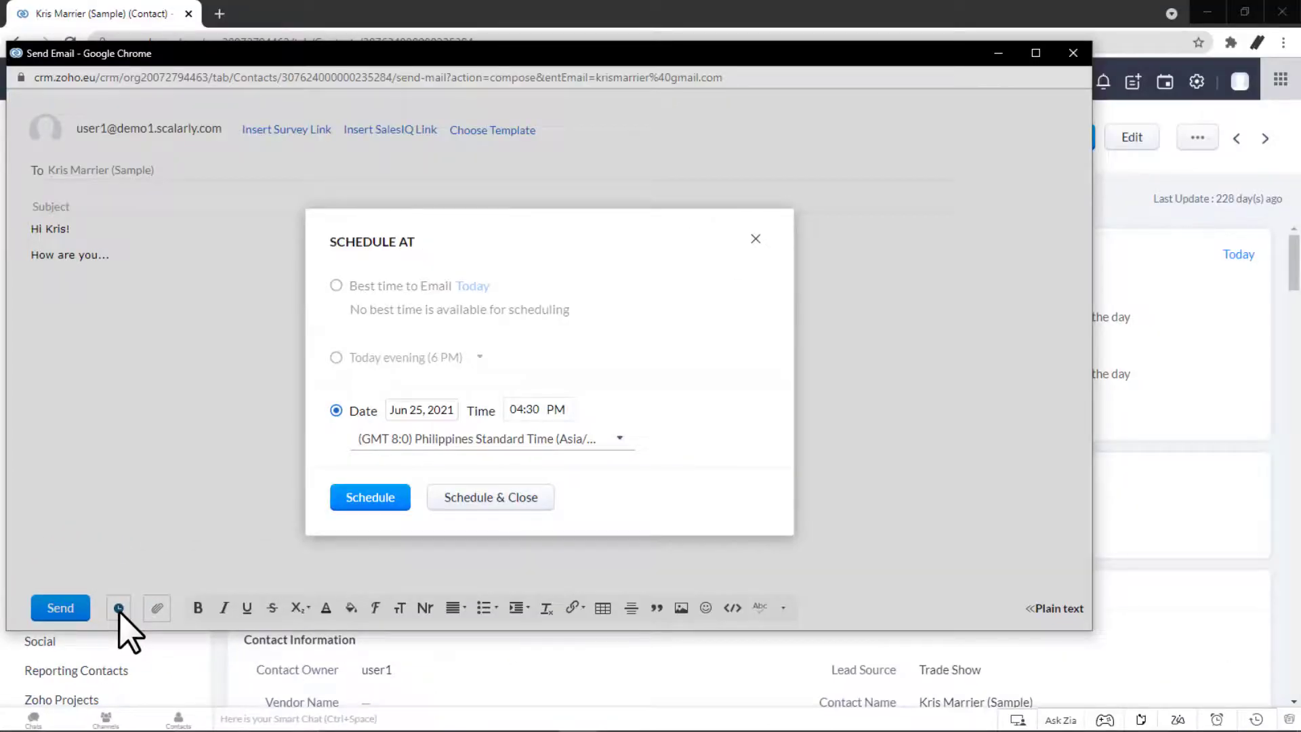
Schedule the email for 06:00 AM GMT-8 Pacific Daylight Time and confirm, returning to the contact record.
{"action": "left_click", "coordinate": [420, 409]}
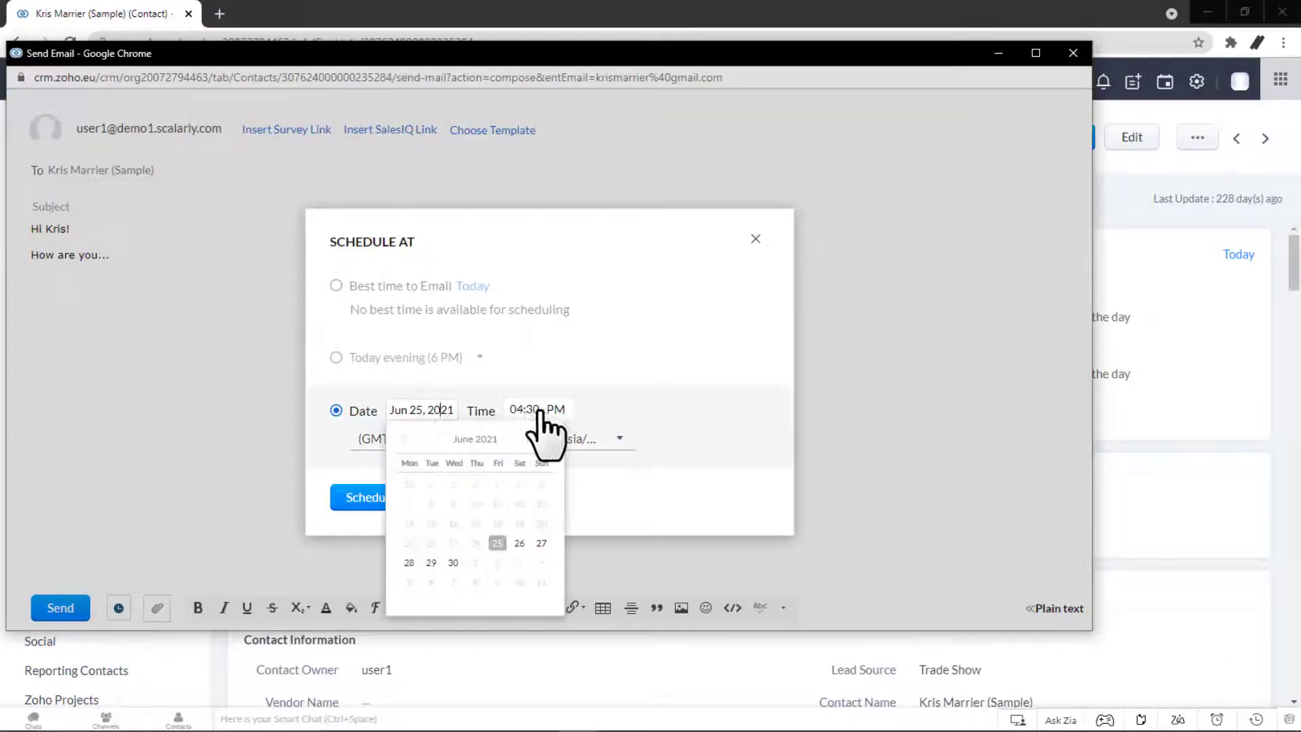
{"action": "left_click", "coordinate": [536, 409]}
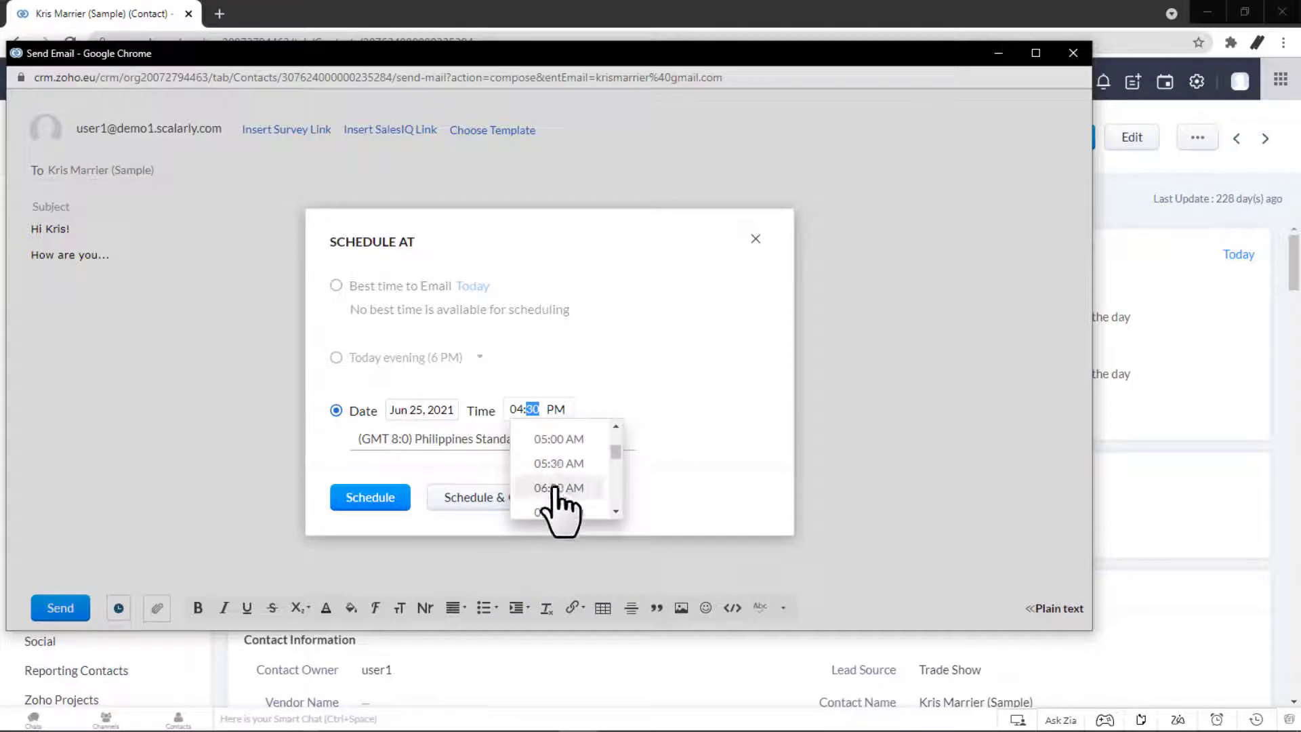
{"action": "left_click", "coordinate": [431, 438]}
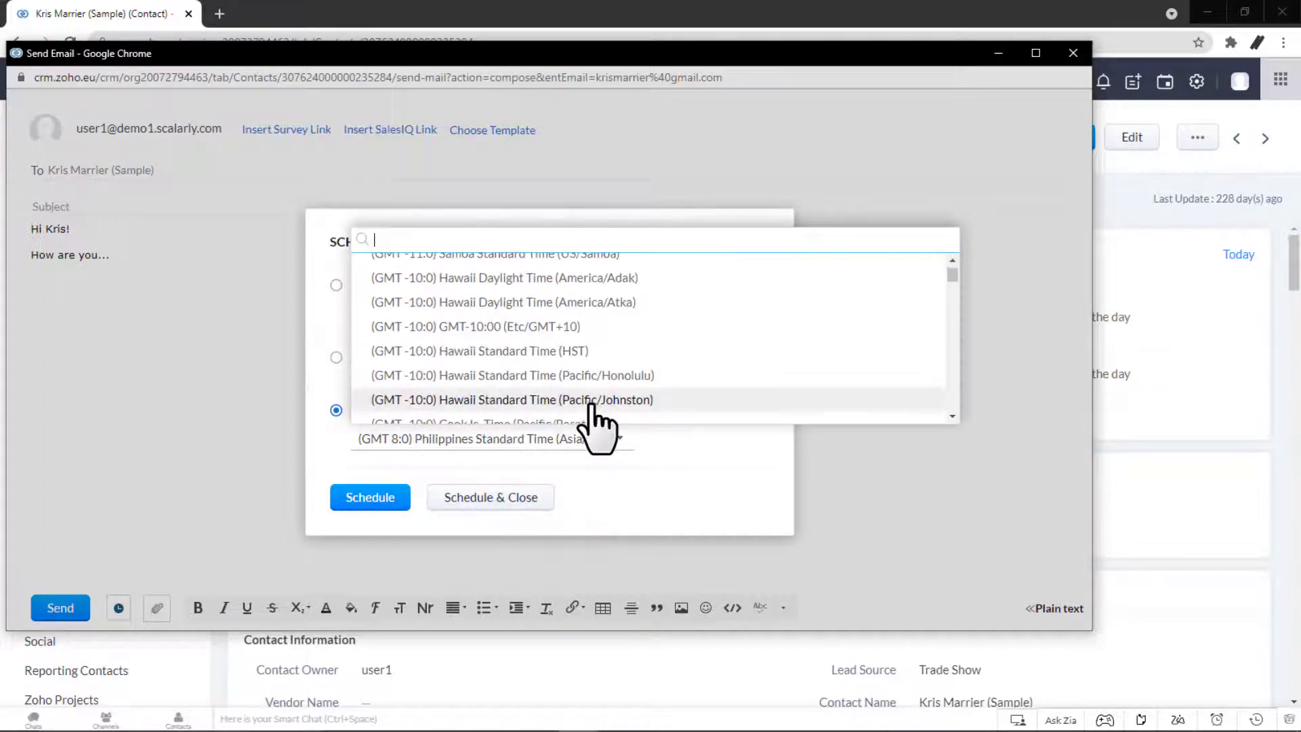
{"action": "scroll", "scroll_direction": "down", "scroll_amount": 3}
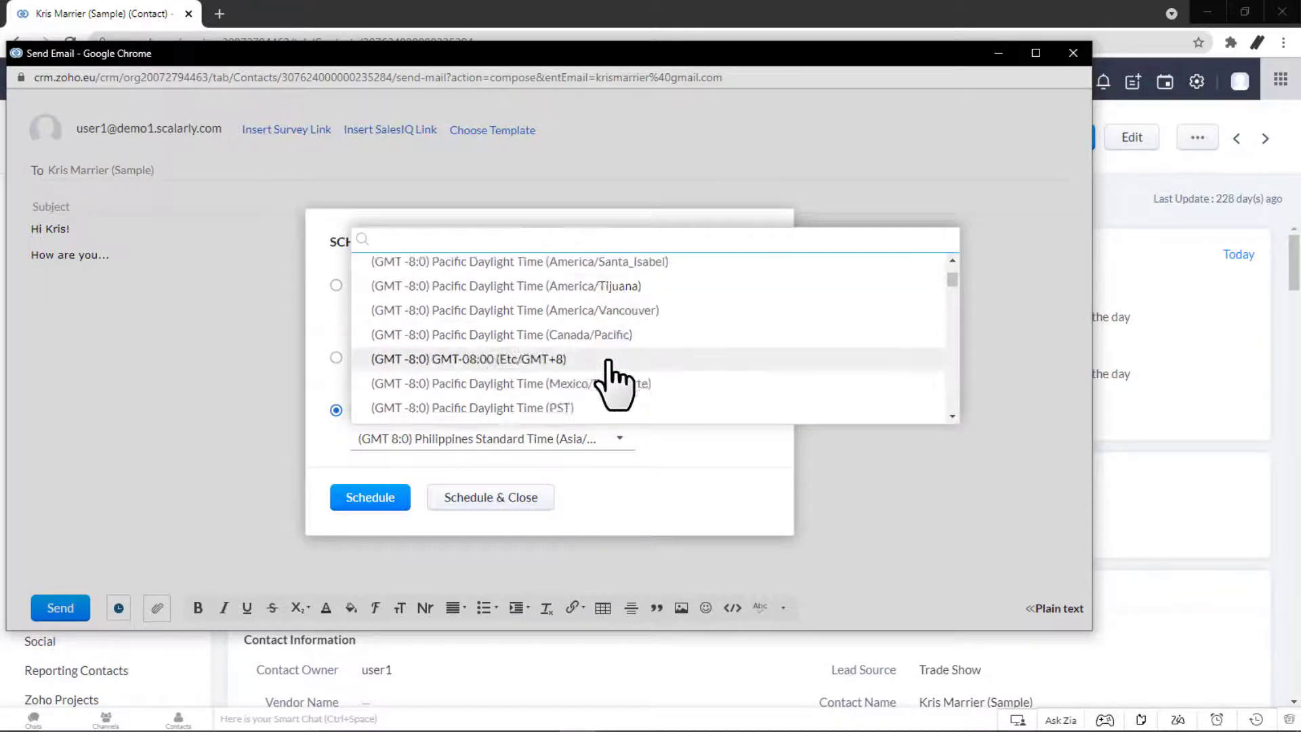
{"action": "left_click", "coordinate": [472, 407]}
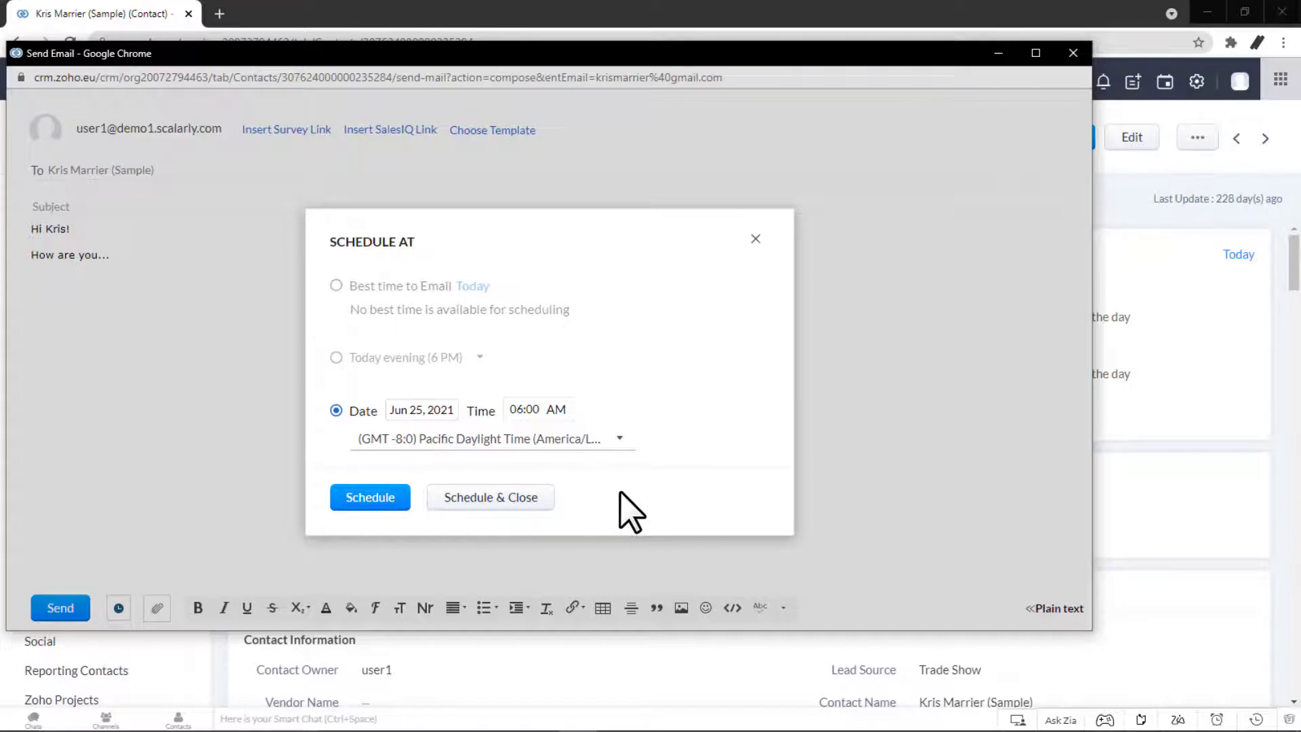
{"action": "mouse_move", "coordinate": [577, 528]}
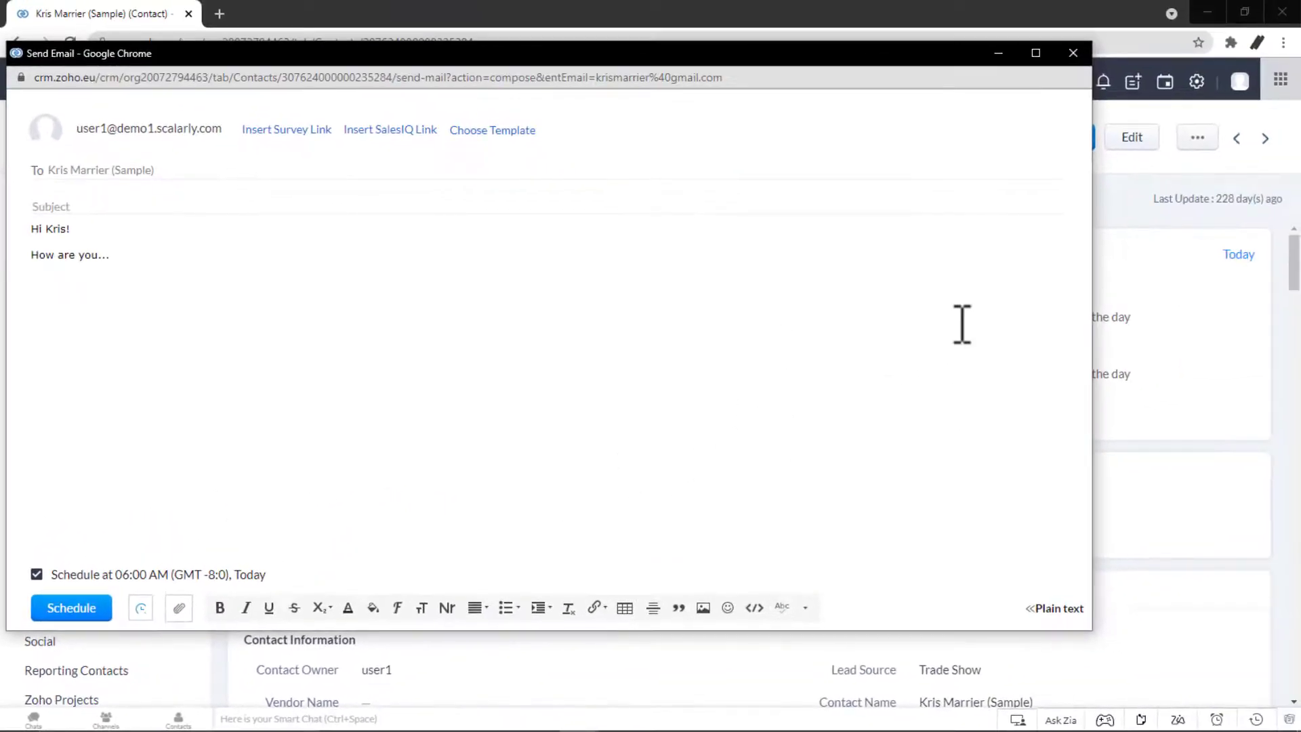
{"action": "left_click", "coordinate": [1074, 53]}
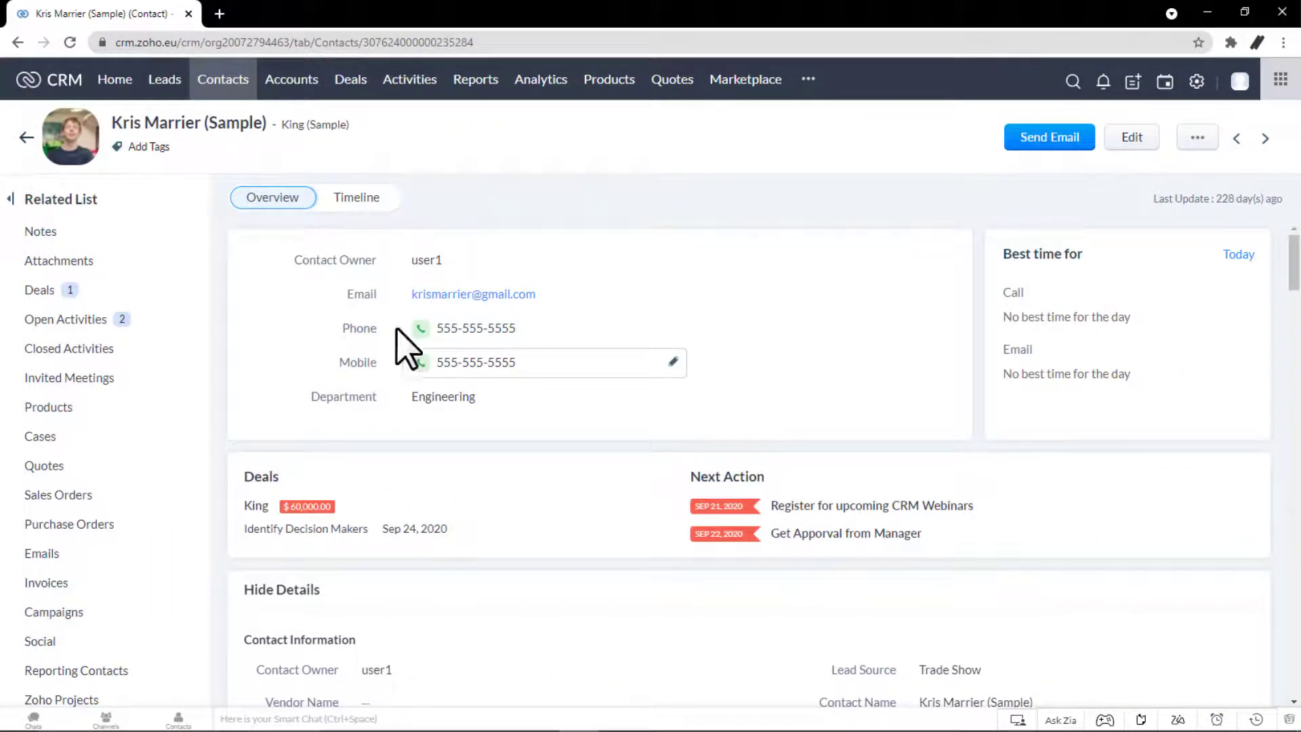
Select the Truhlar And Truhlar, Commercial Press, Morlong Associates and Chapman contacts and start a Mass Email to them.
{"action": "left_click", "coordinate": [222, 79]}
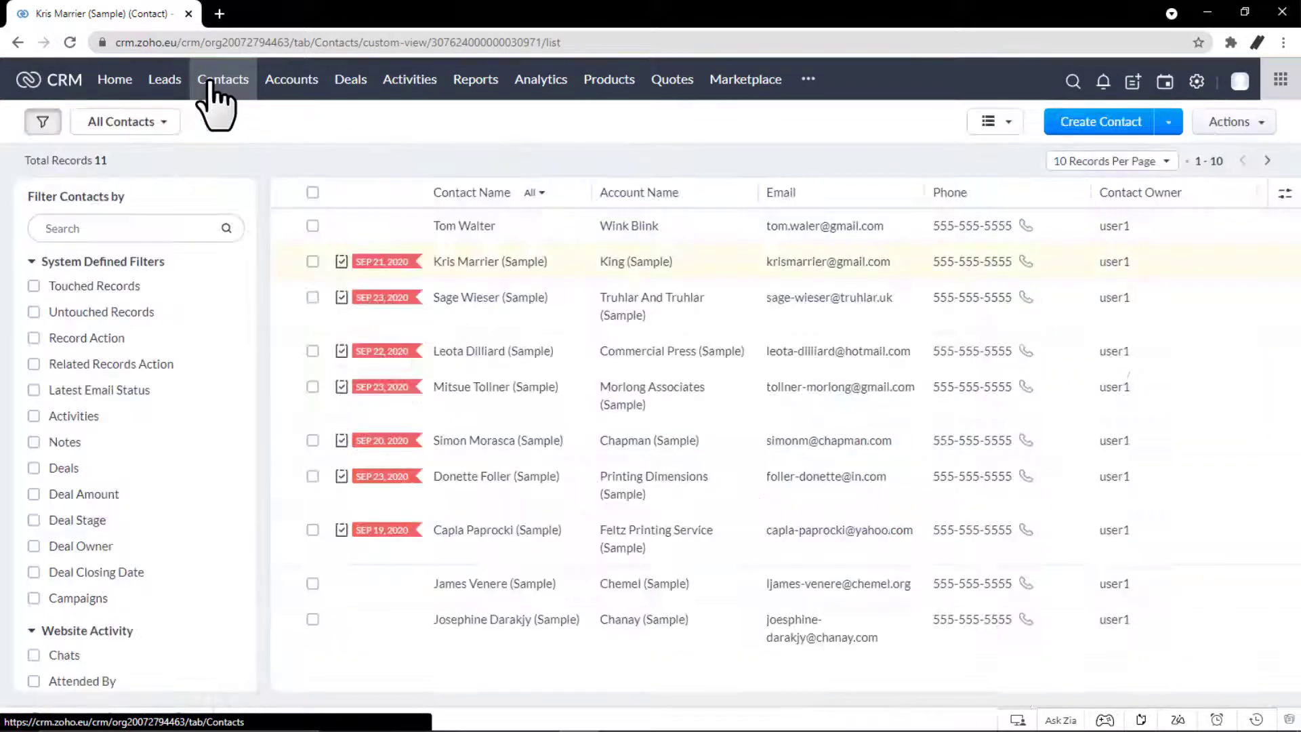
{"action": "left_click", "coordinate": [222, 79]}
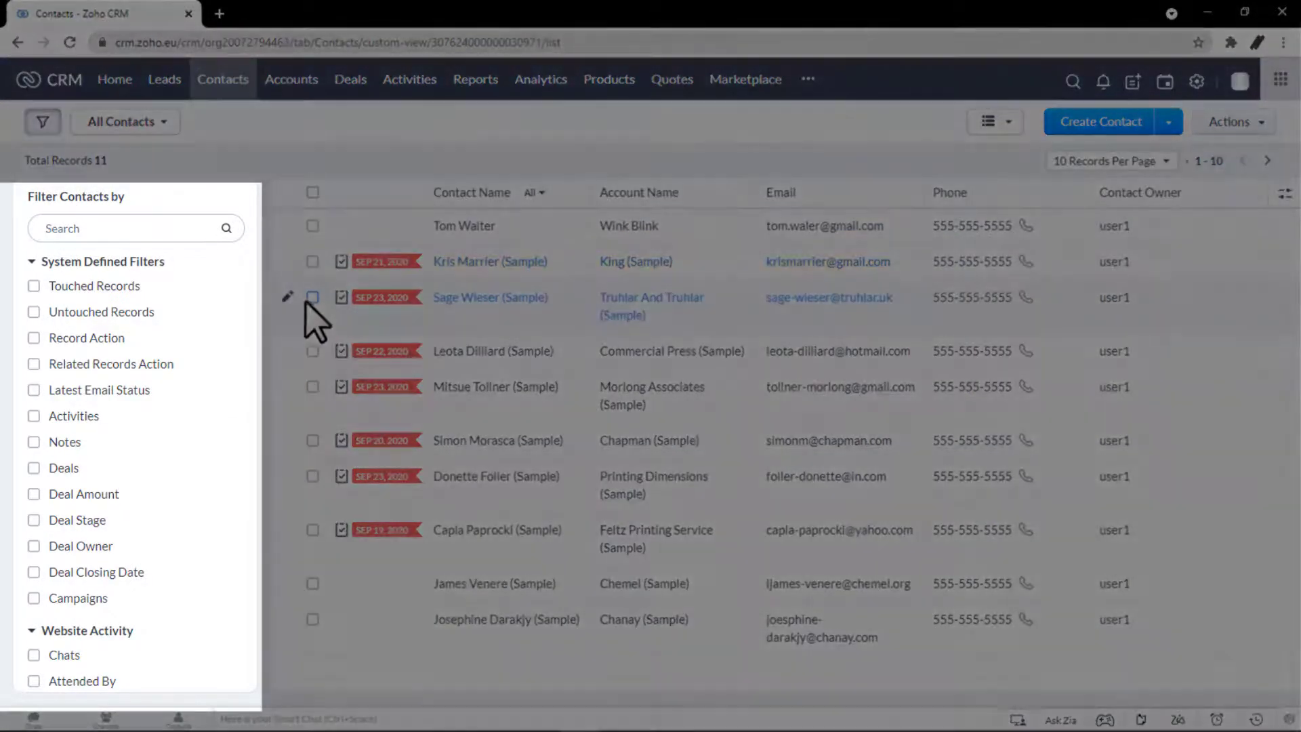
{"action": "left_click", "coordinate": [313, 386]}
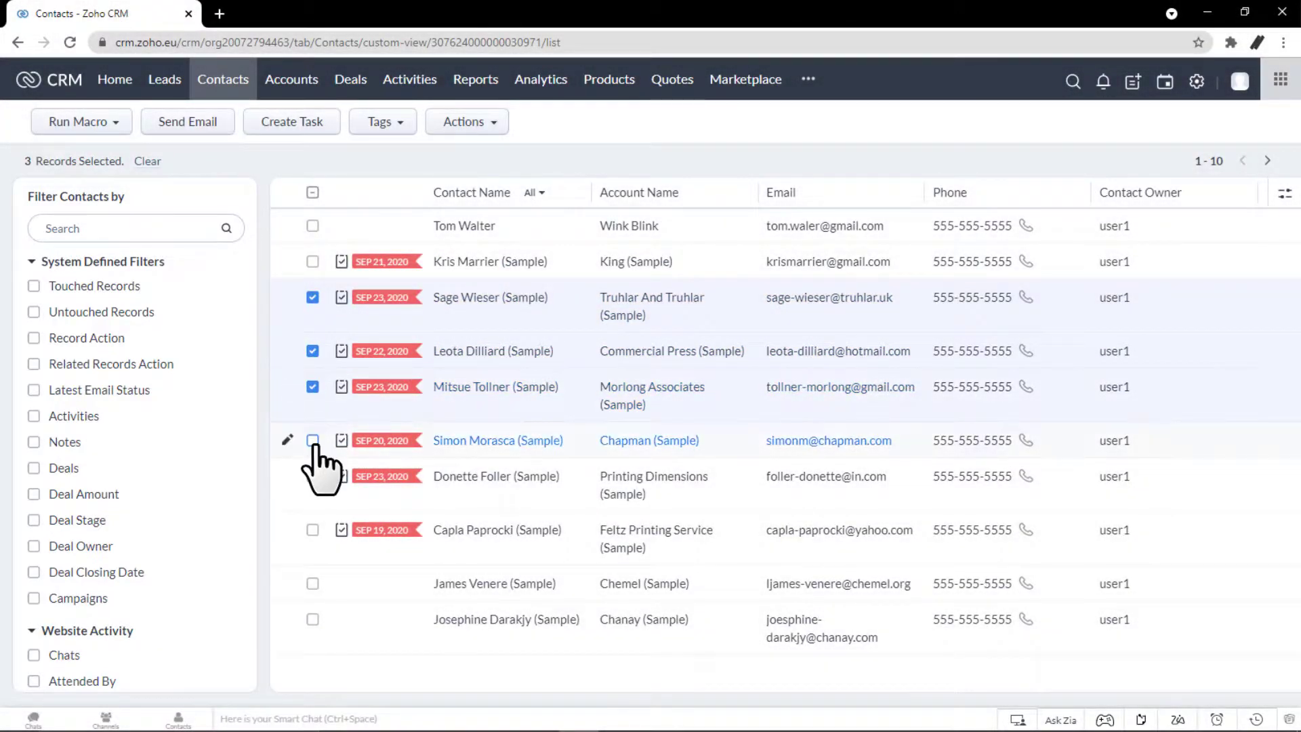
{"action": "left_click", "coordinate": [313, 440]}
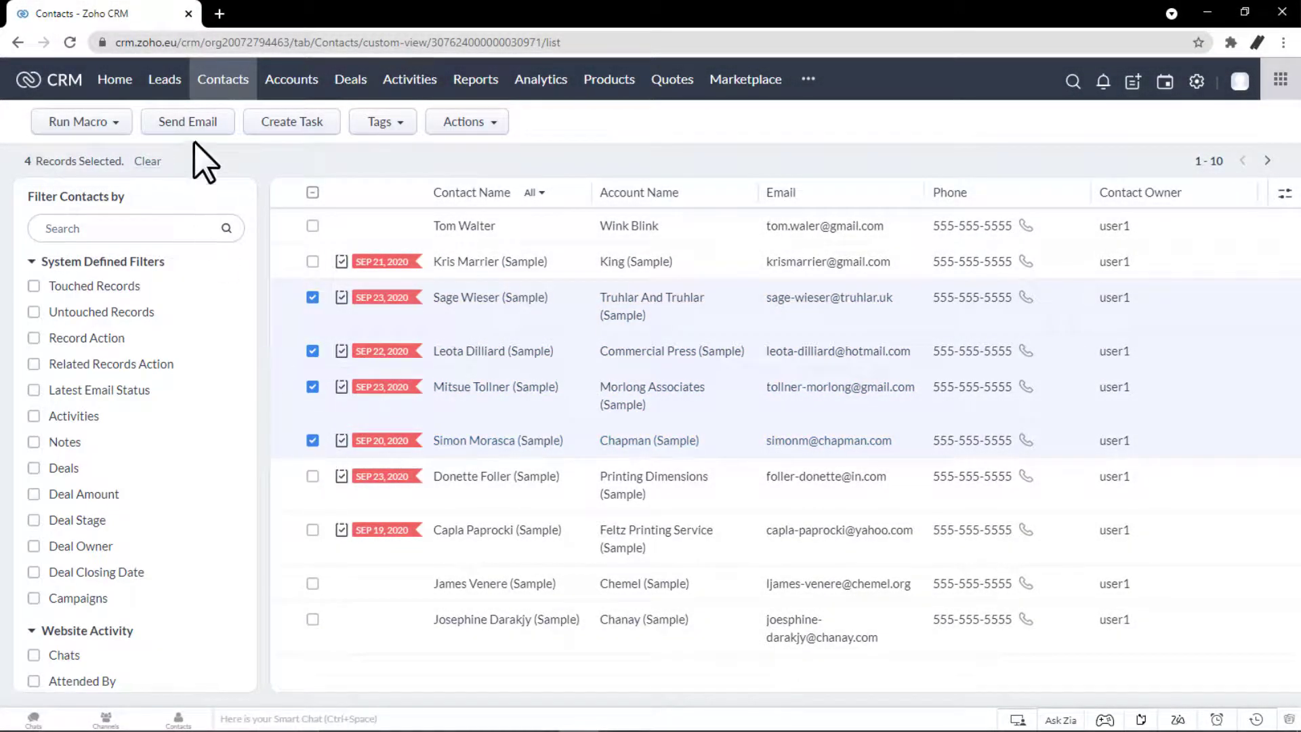
{"action": "left_click", "coordinate": [187, 121]}
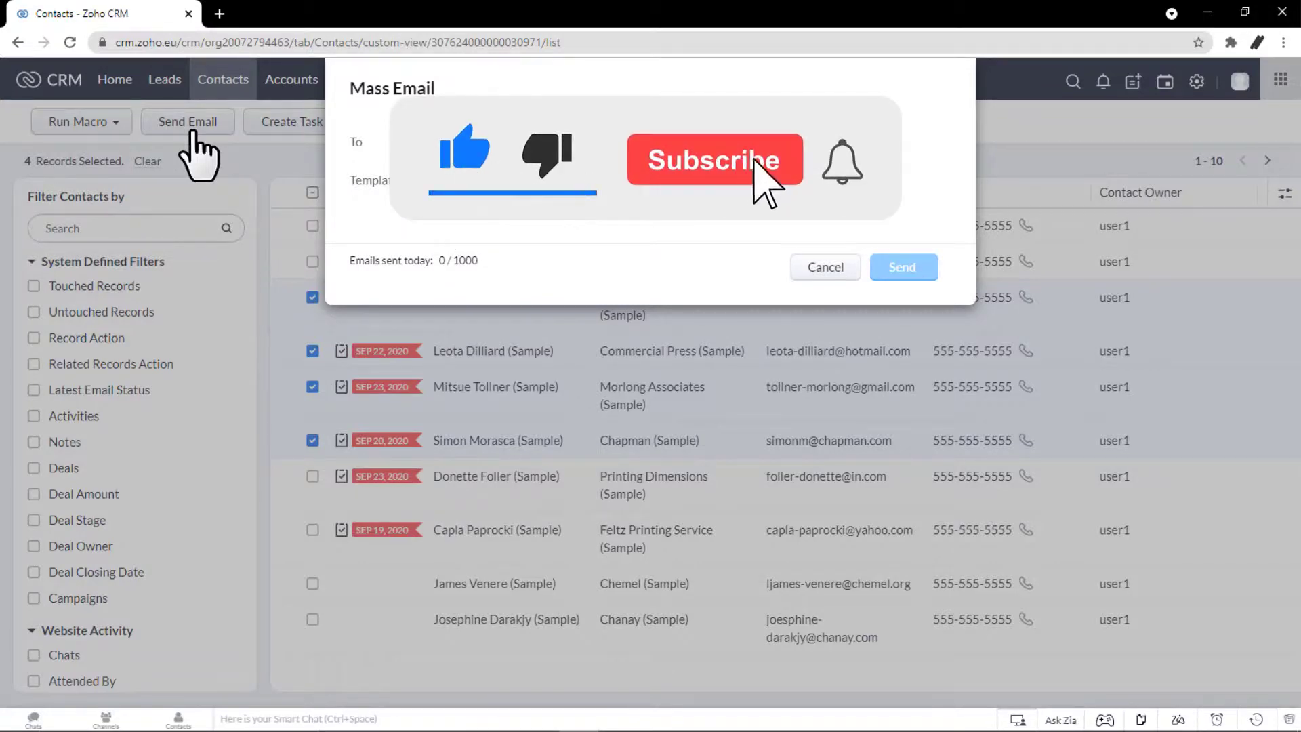
{"action": "left_click", "coordinate": [714, 160]}
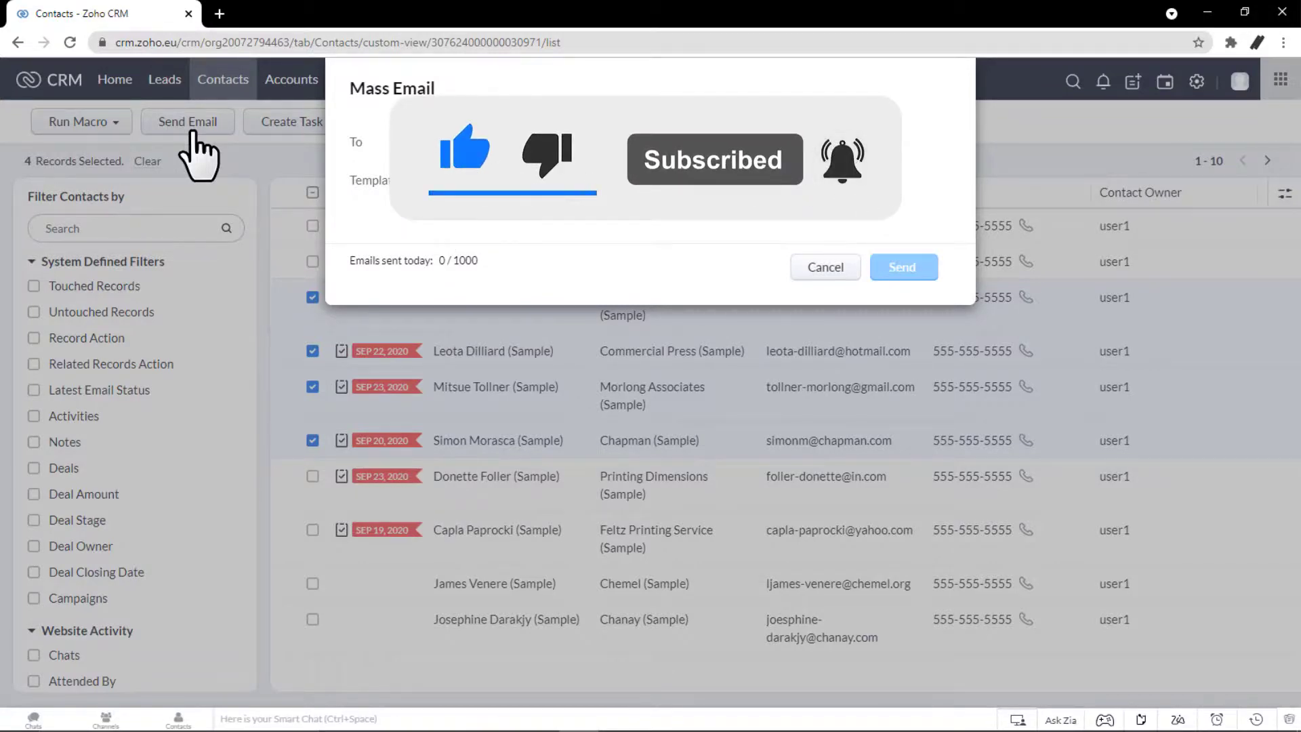